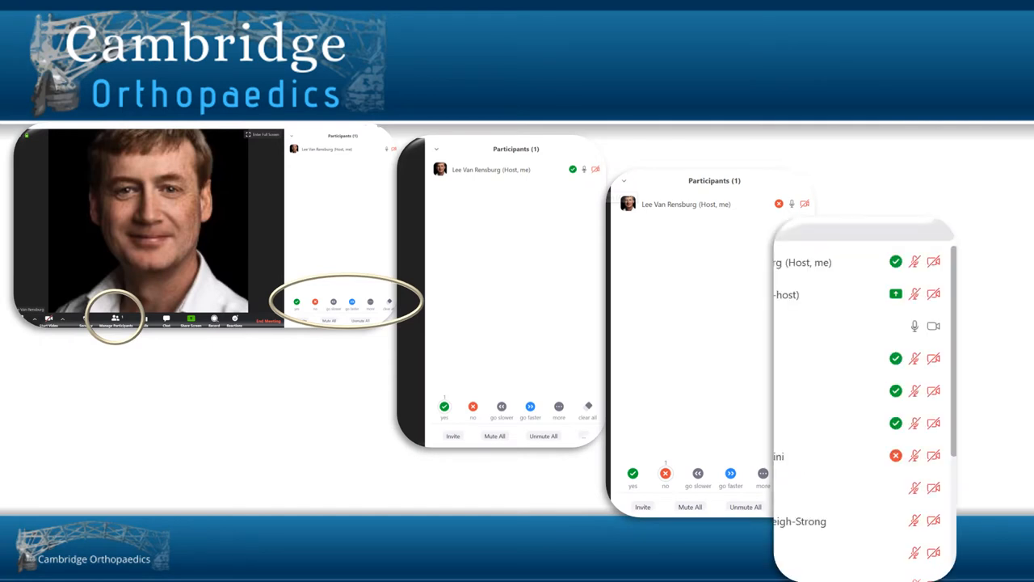
- Advance to the Phone presentation slide and reveal the More menu with Chat, Claim Host and Meeting Settings
{"action": "key", "text": "Alt+A"}
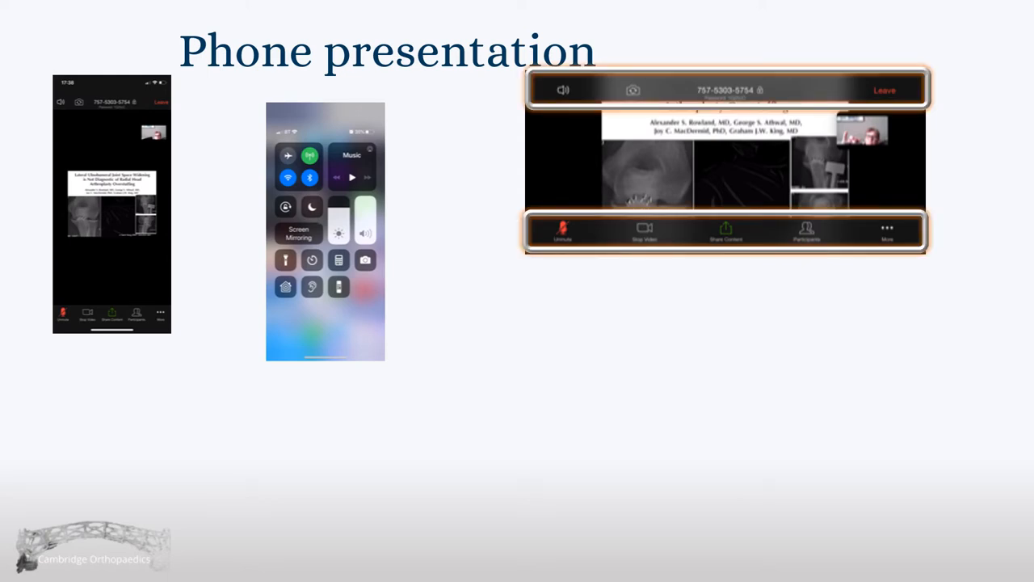
{"action": "left_click", "coordinate": [887, 230]}
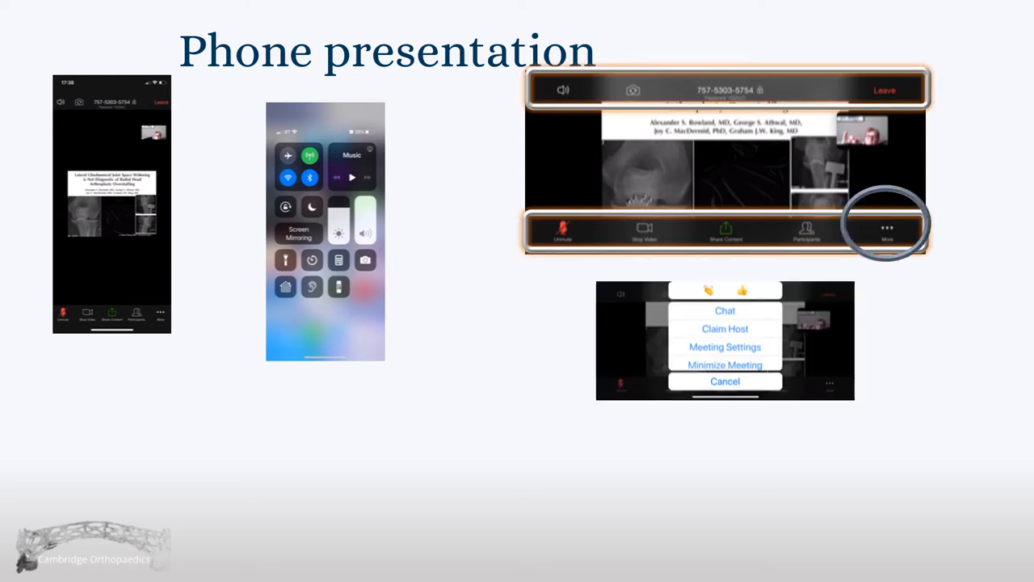
{"action": "left_click", "coordinate": [724, 346]}
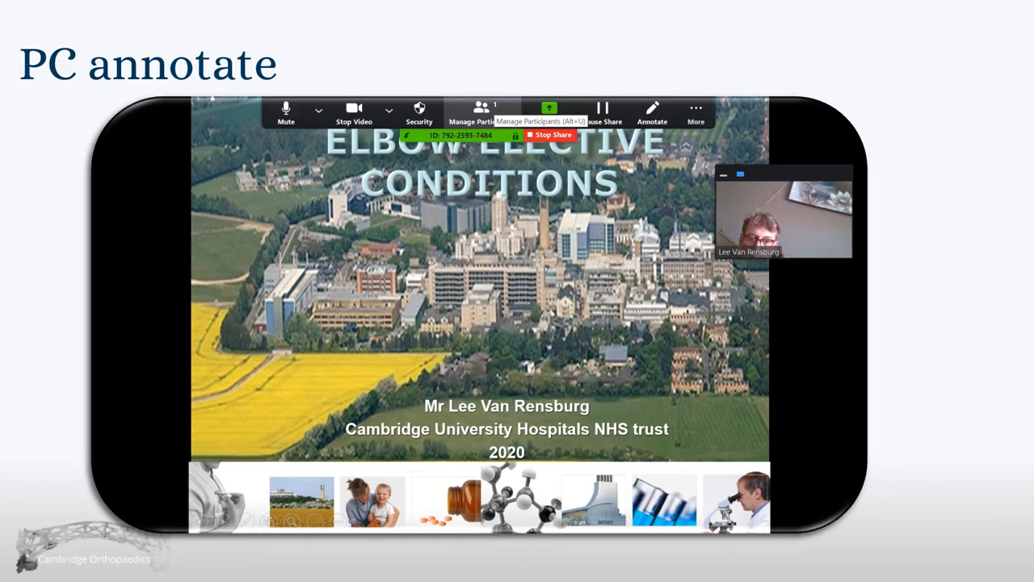
- Highlight Annotate on the shared PC screen and reveal the annotation toolbar with its drawing tools
{"action": "left_click", "coordinate": [653, 110]}
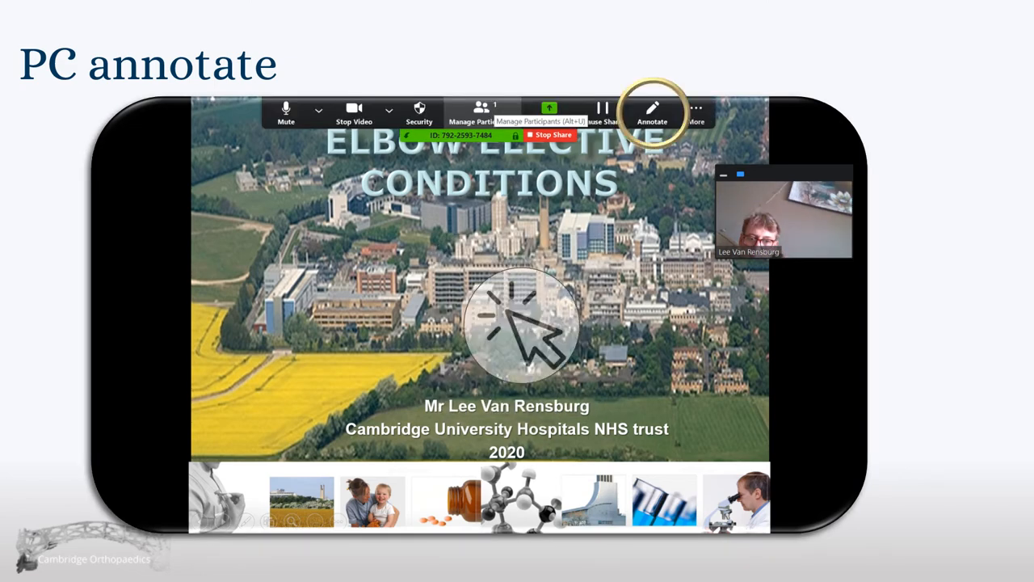
{"action": "left_click", "coordinate": [653, 114]}
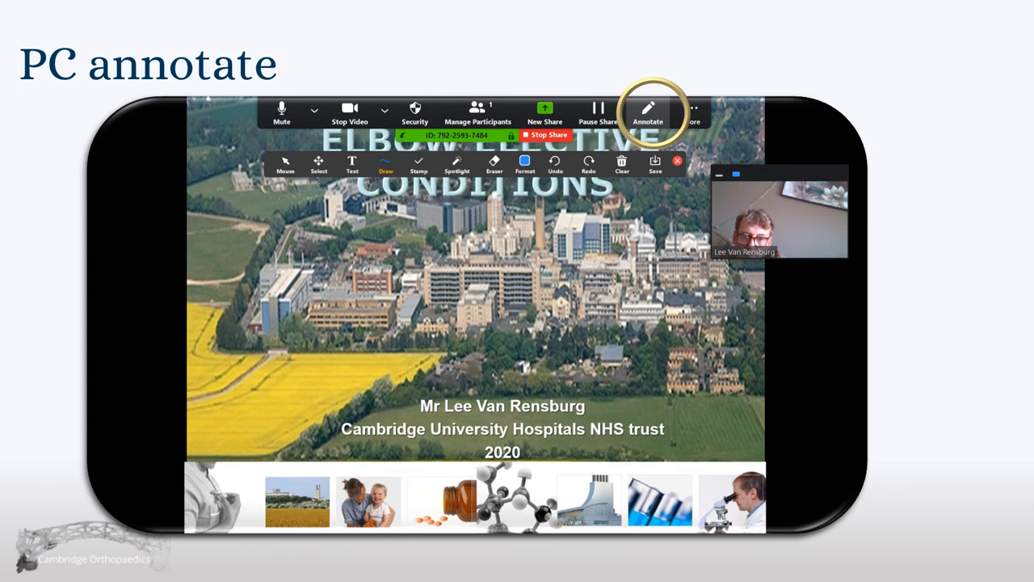